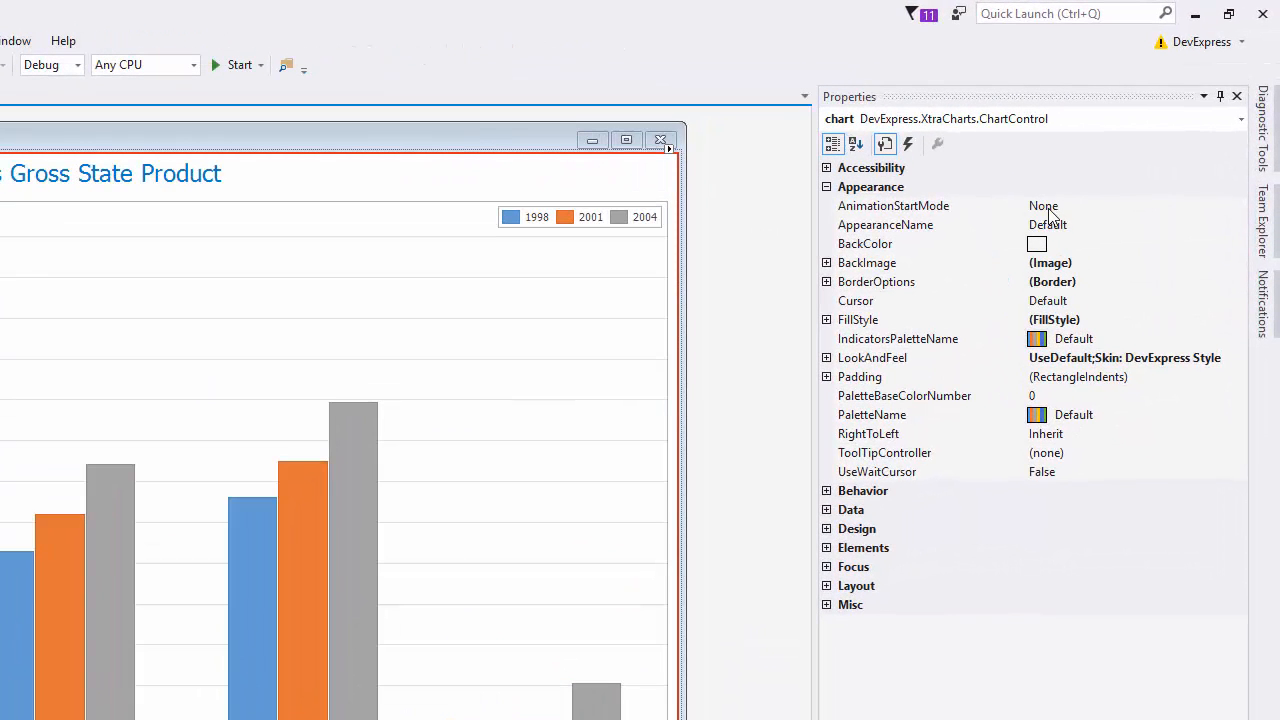
- Set the chart's AnimationStartMode property to OnDataChanged
{"action": "left_click", "coordinate": [1238, 206]}
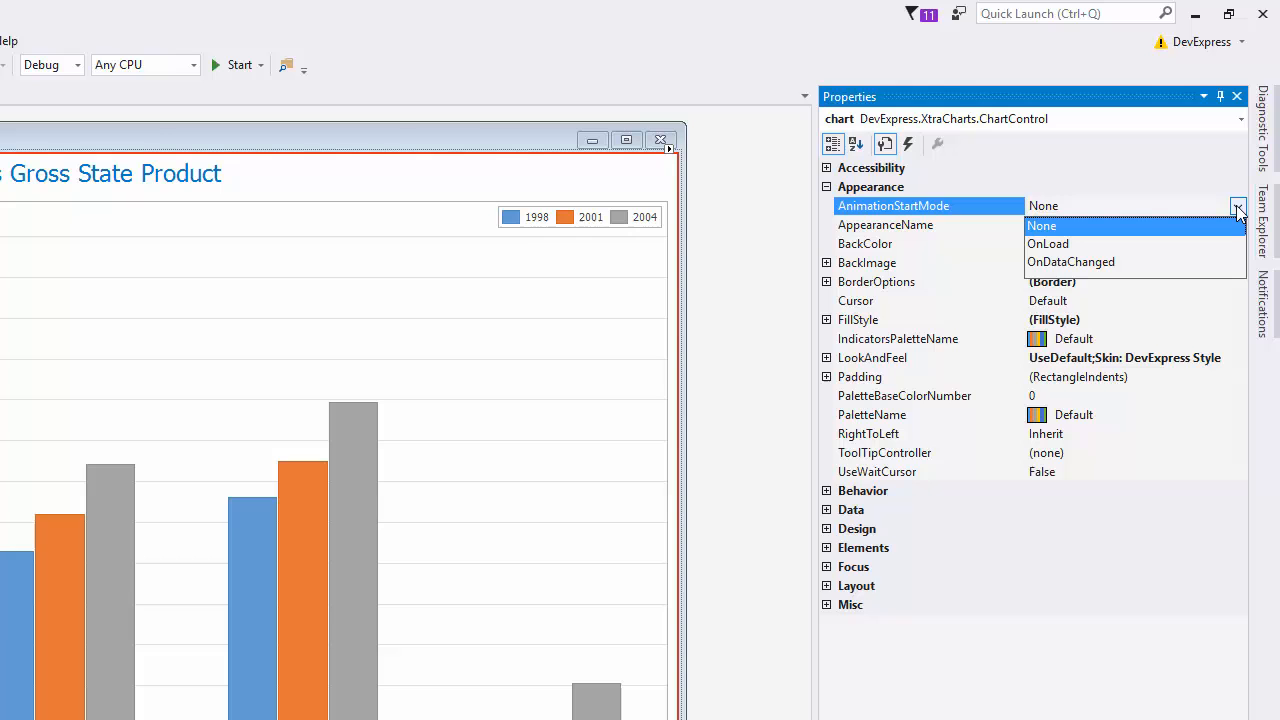
{"action": "left_click", "coordinate": [1070, 261]}
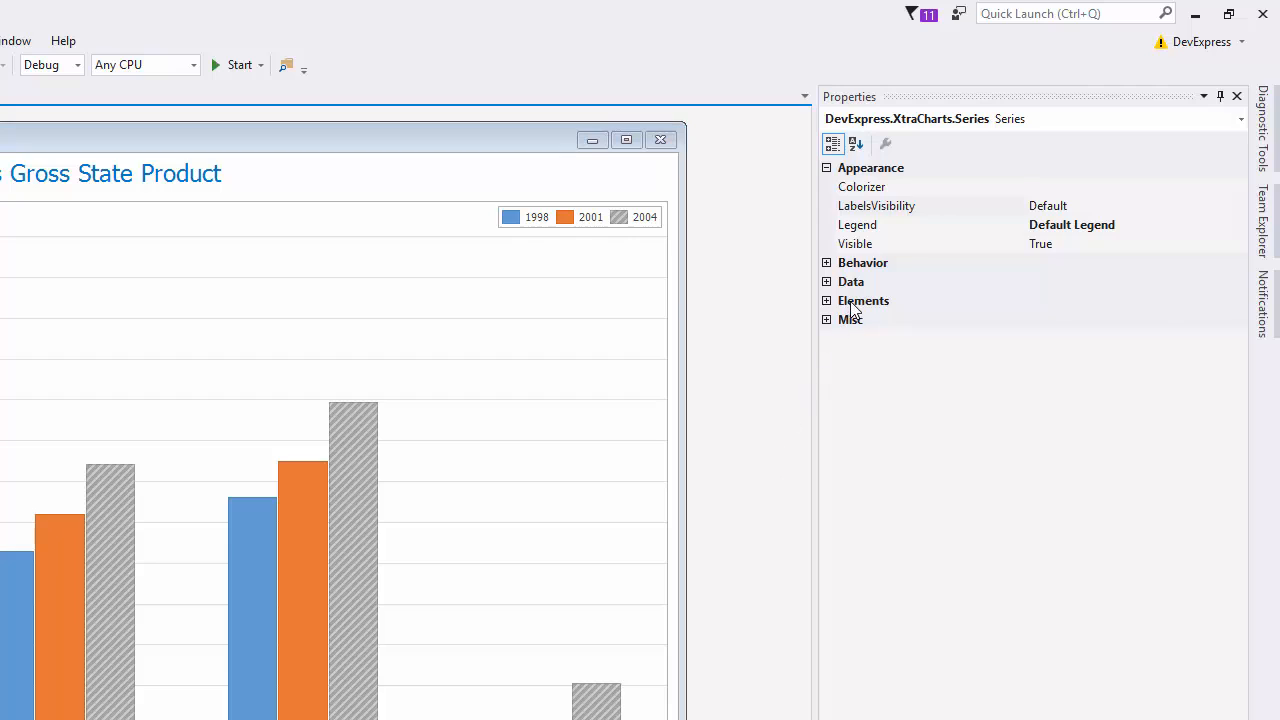
- Expand the 2004 series' View > Animation properties and set Duration to 00:00:02.5000000
{"action": "left_click", "coordinate": [864, 300]}
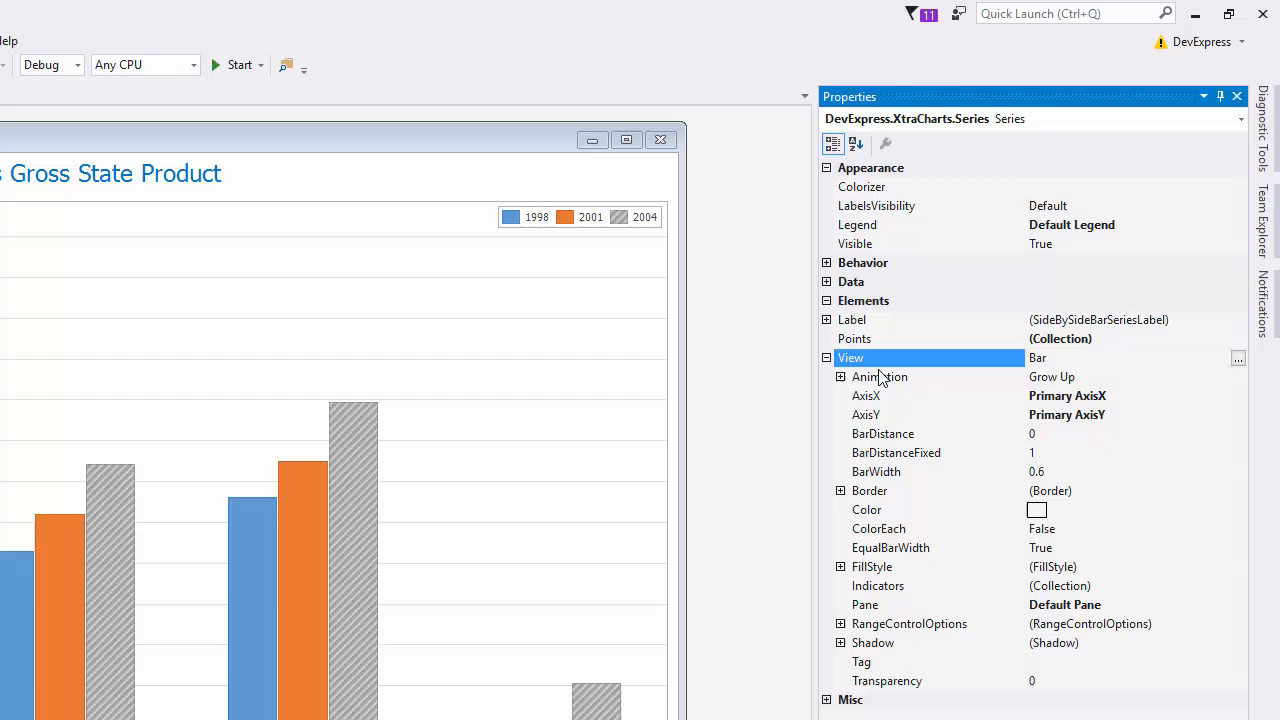
{"action": "left_click", "coordinate": [840, 377]}
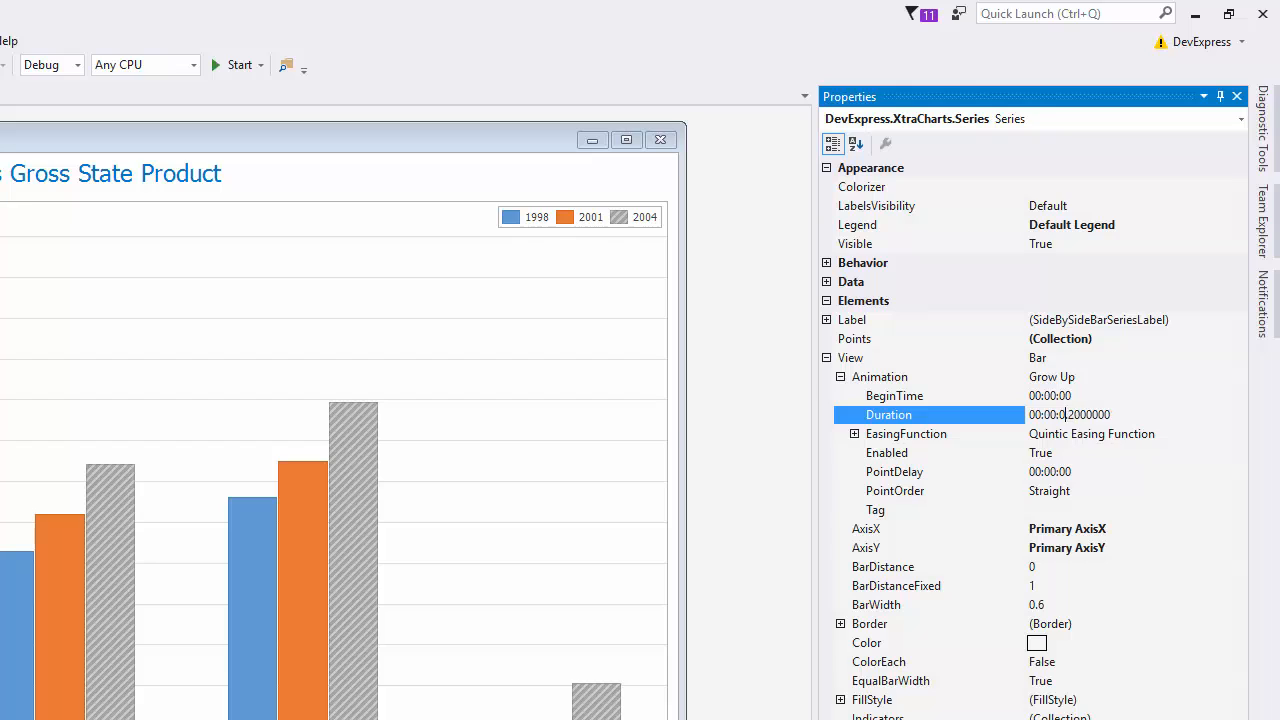
{"action": "type", "text": "00:00:02.5000000"}
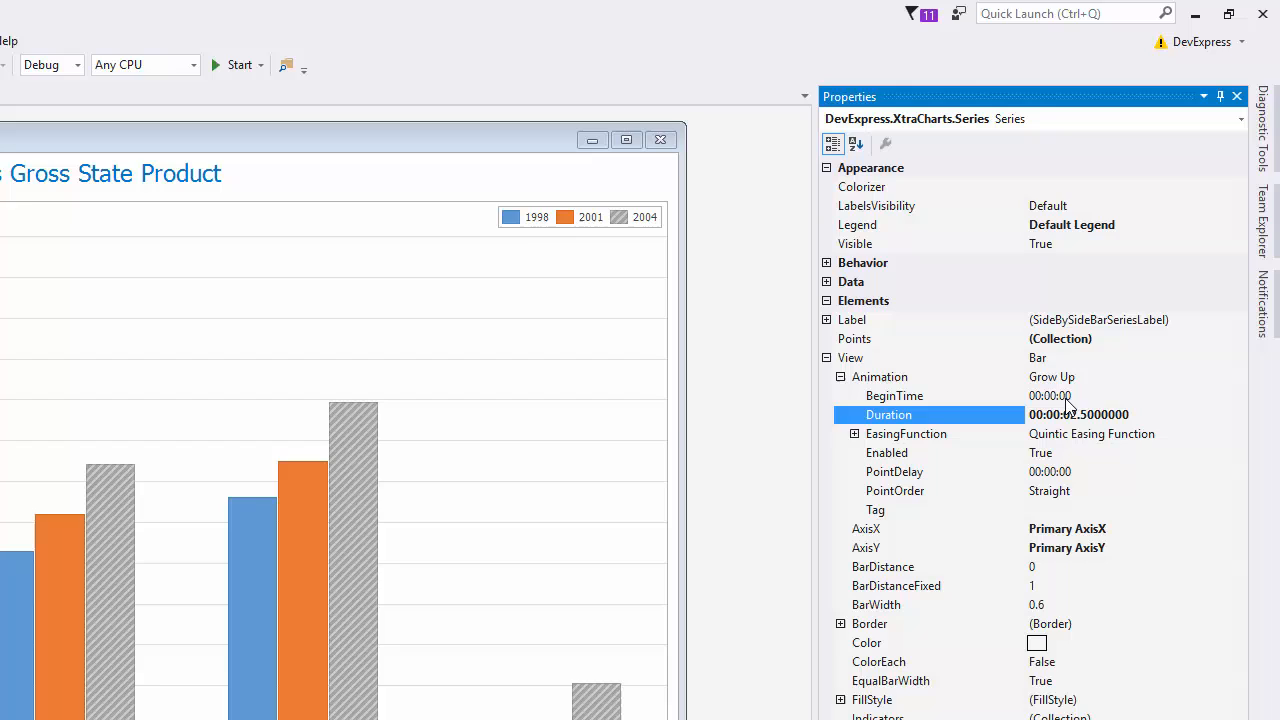
{"action": "left_click", "coordinate": [894, 395]}
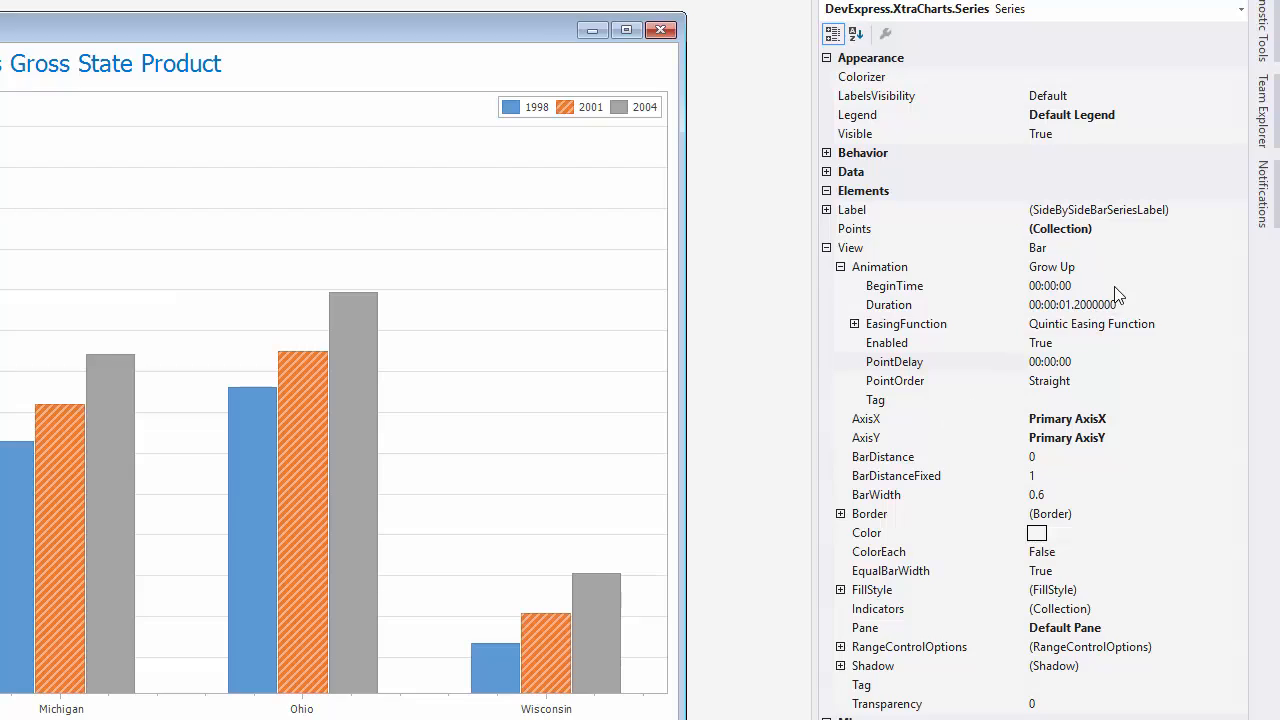
- Give the 2001 series' animation a BeginTime of 00:00:00.25 and Duration of 00:00:02.5
{"action": "left_click", "coordinate": [894, 285]}
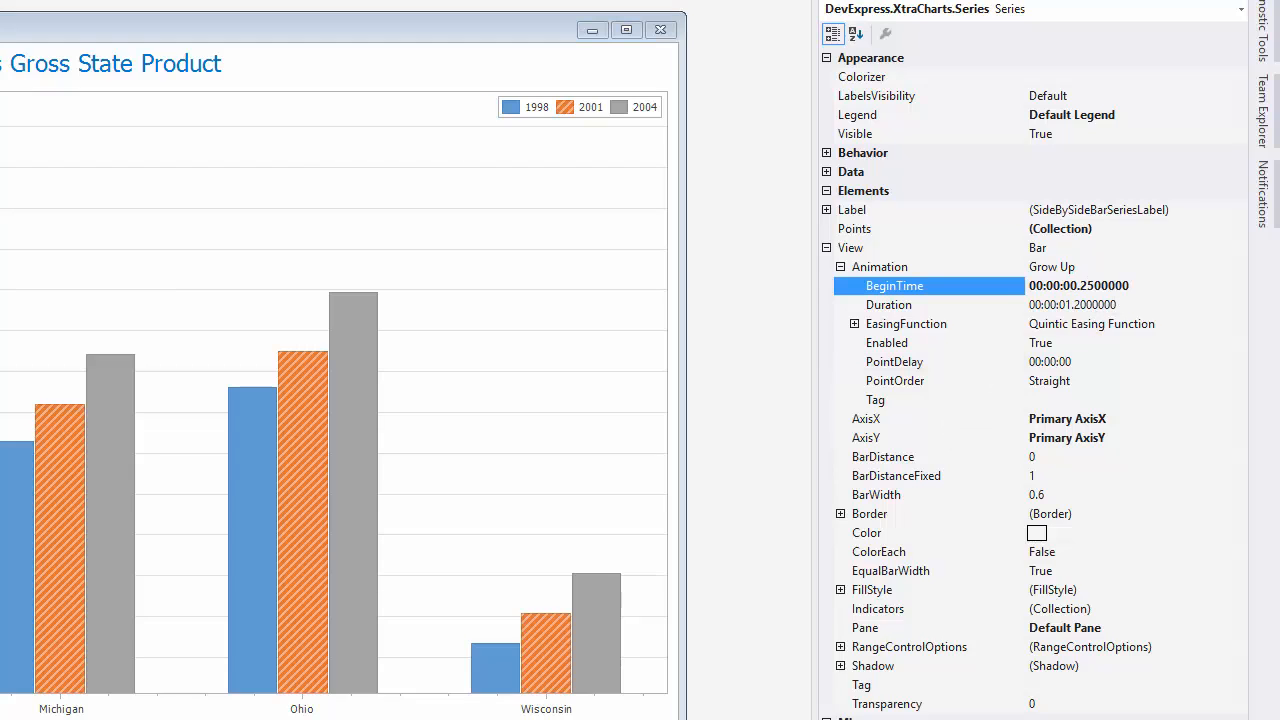
{"action": "left_click", "coordinate": [888, 304]}
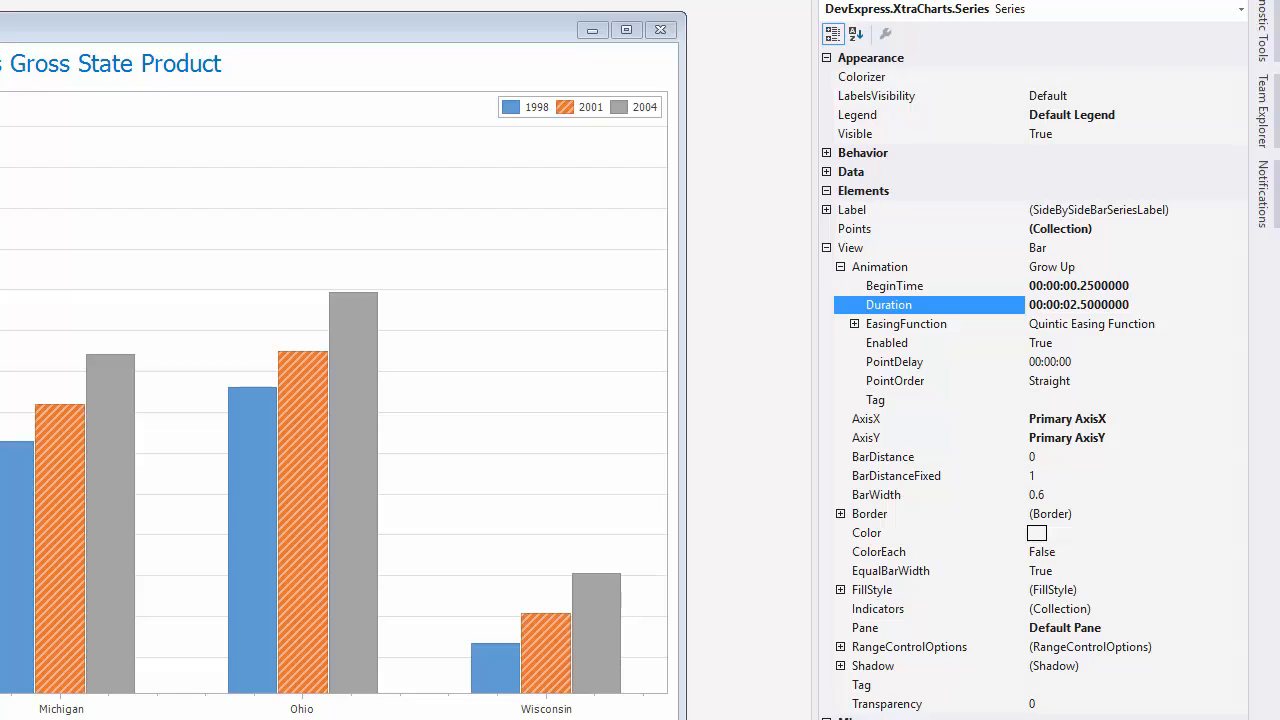
{"action": "left_click", "coordinate": [894, 361]}
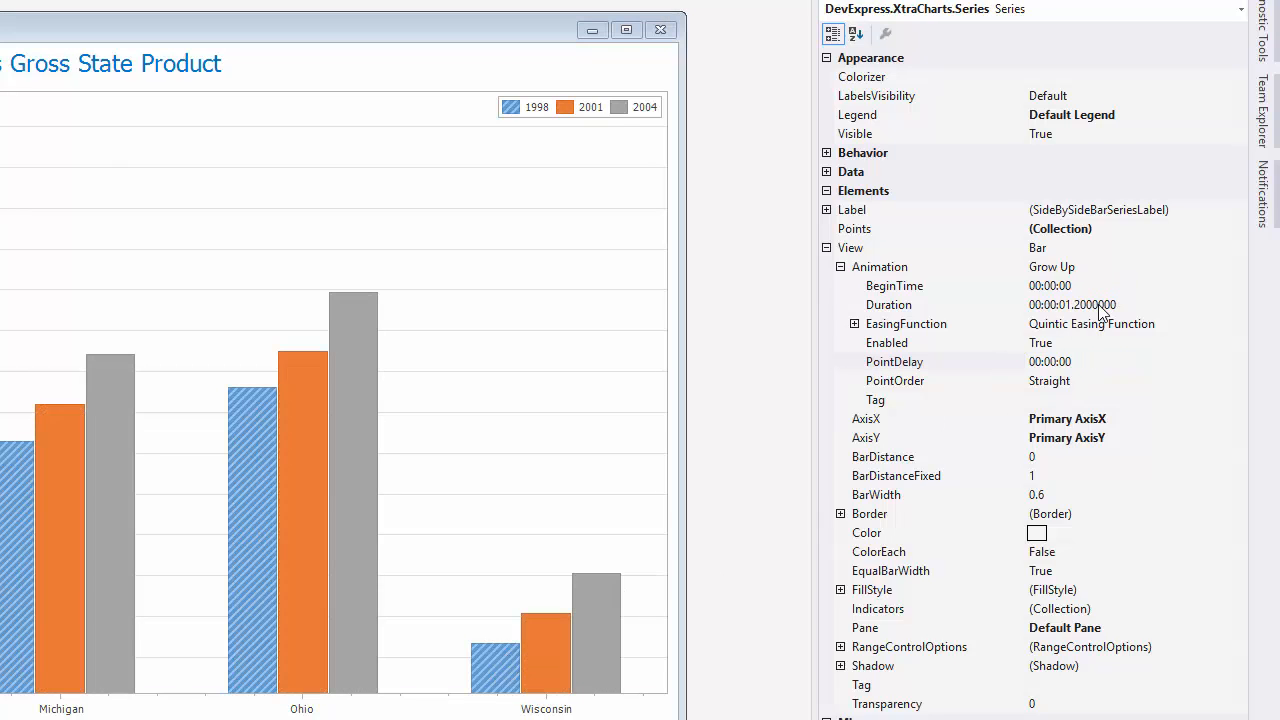
- Set the 1998 series' animation Duration to 00:00:02.5000000 and PointDelay to 0.5 seconds
{"action": "left_click", "coordinate": [889, 305]}
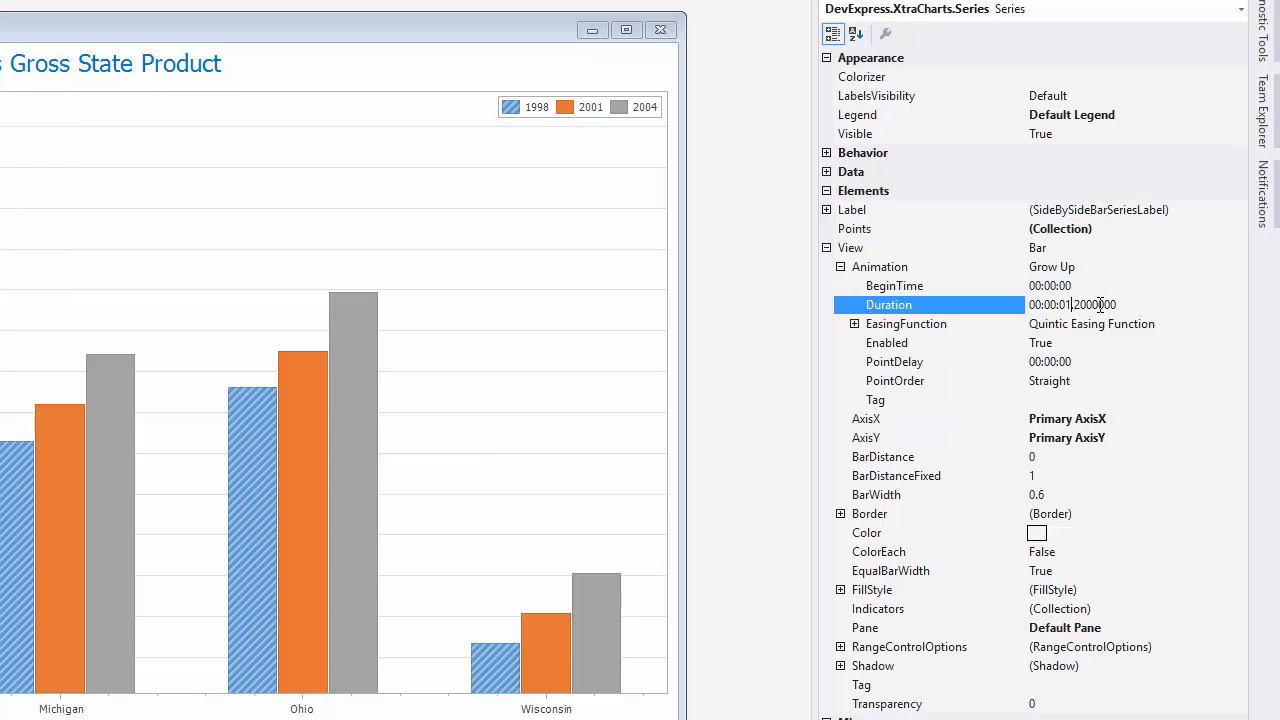
{"action": "type", "text": "00:00:02.5000000"}
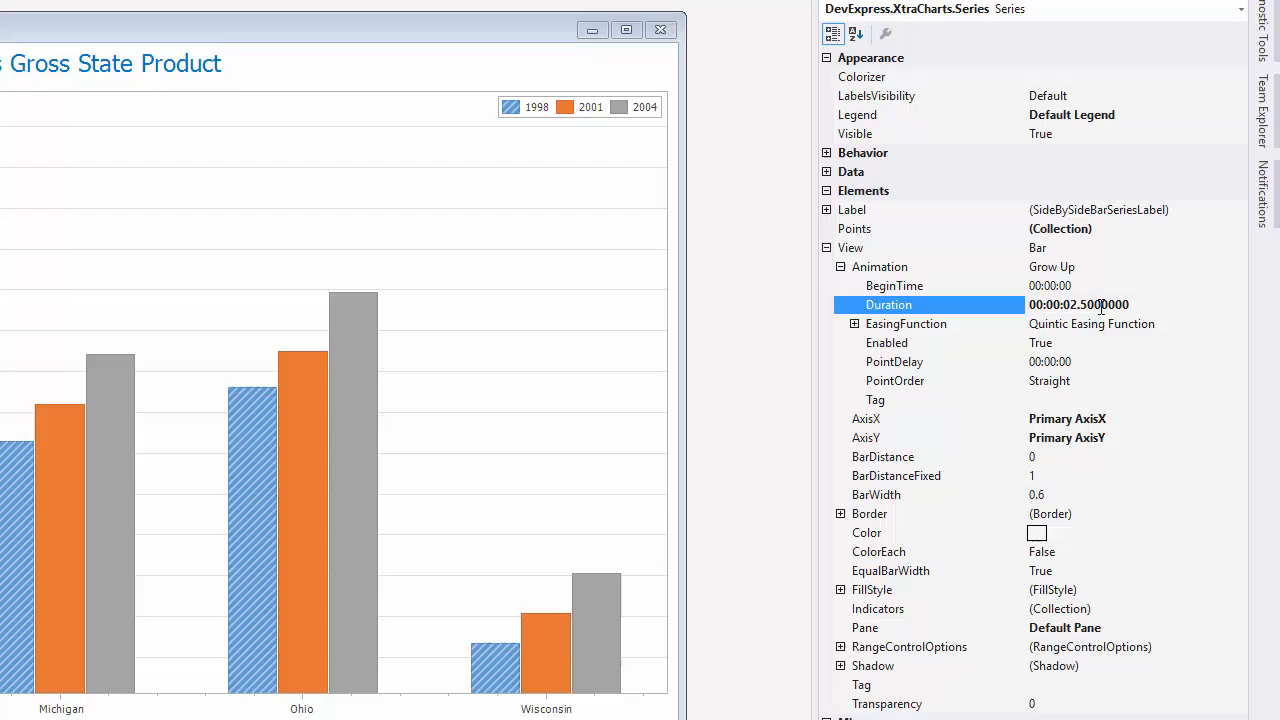
{"action": "left_click", "coordinate": [894, 361]}
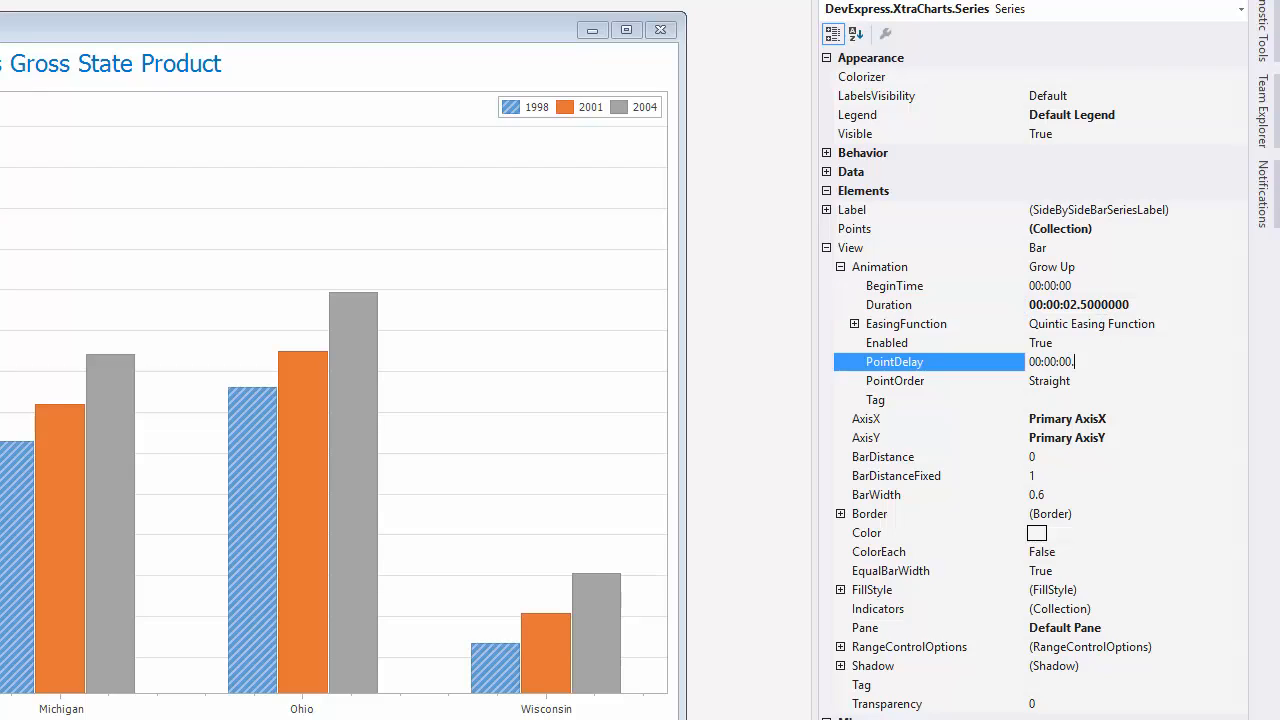
{"action": "type", "text": ".5"}
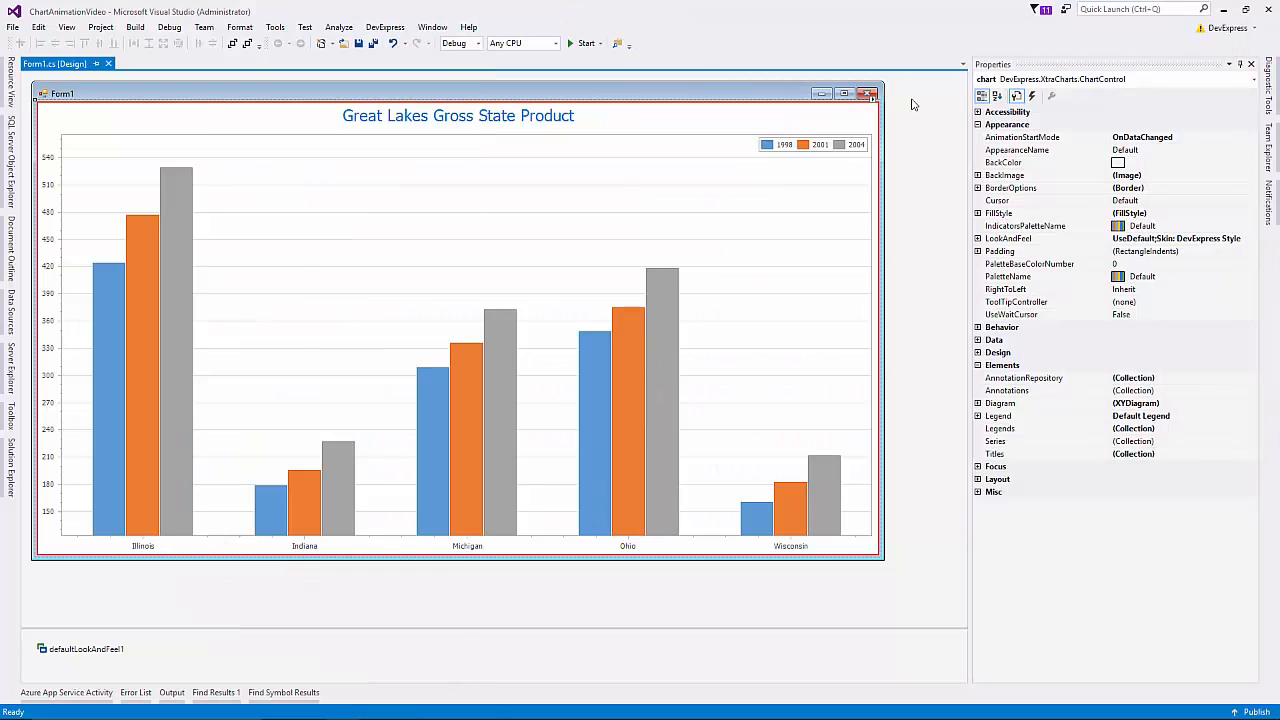
- Select the 2004 series, expand its View > Animation settings and choose Quintic easing
{"action": "left_click", "coordinate": [825, 470]}
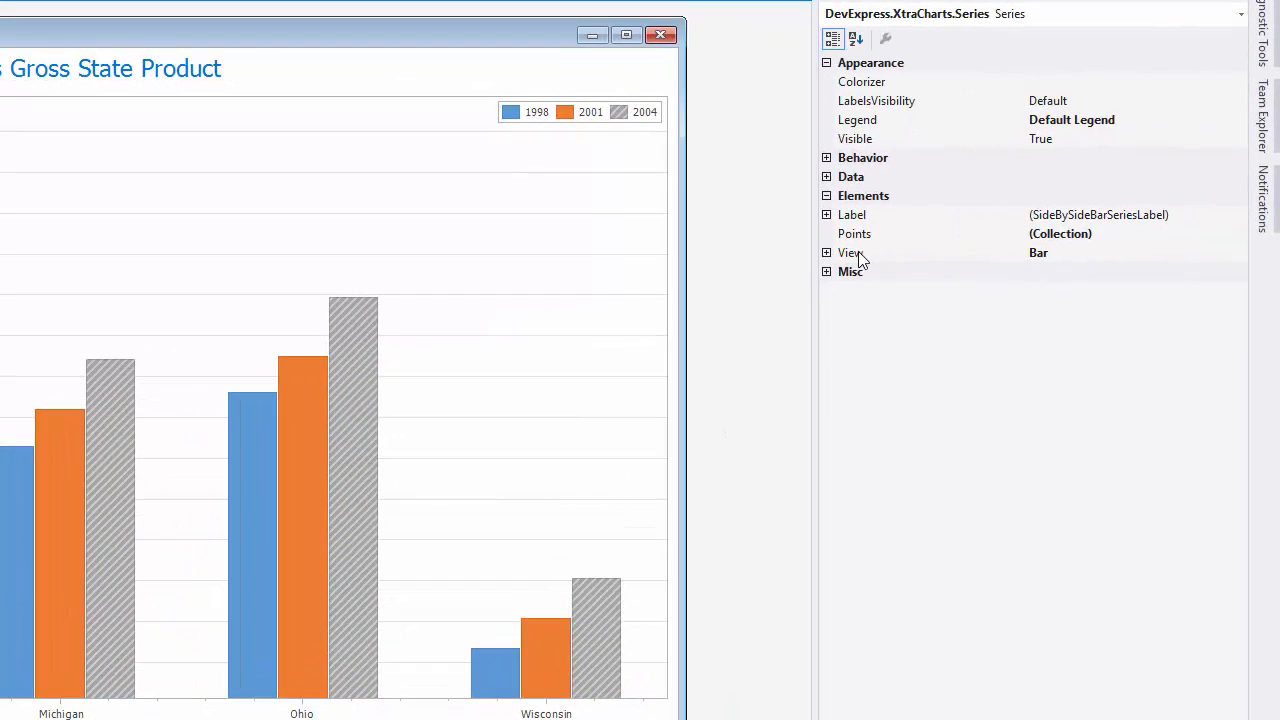
{"action": "left_click", "coordinate": [850, 252]}
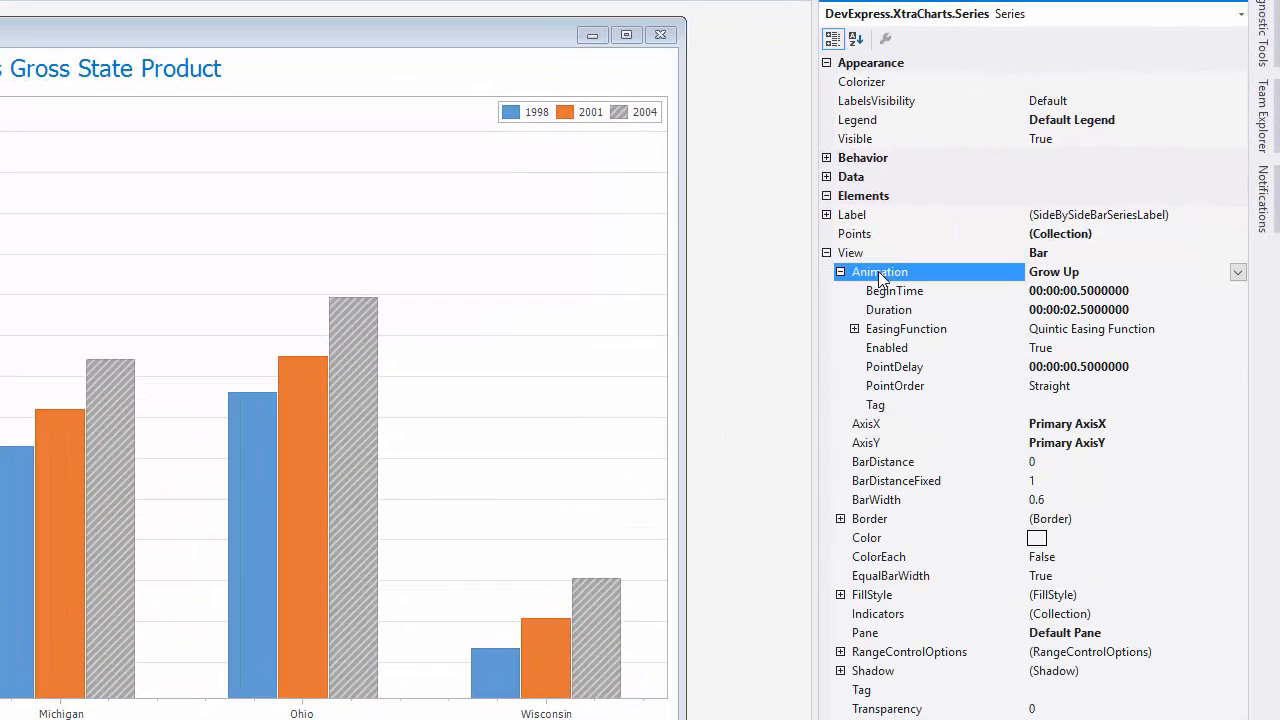
{"action": "left_click", "coordinate": [906, 328]}
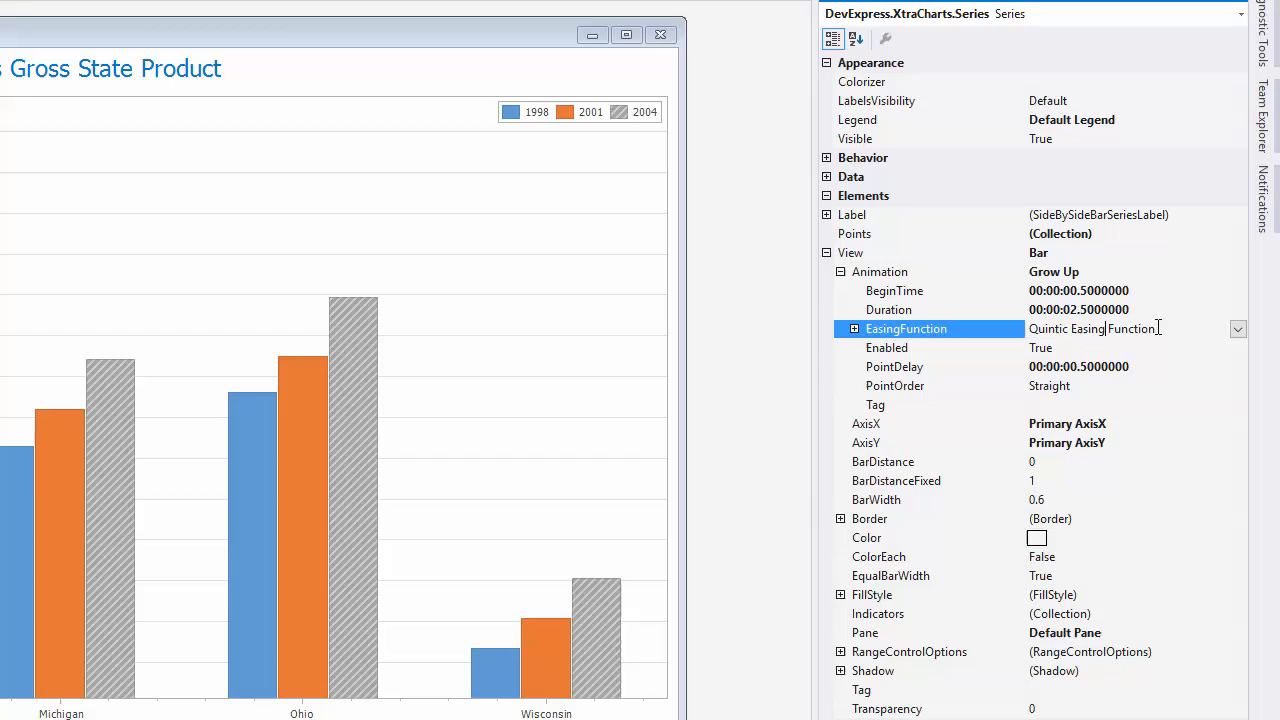
{"action": "left_click", "coordinate": [1238, 328]}
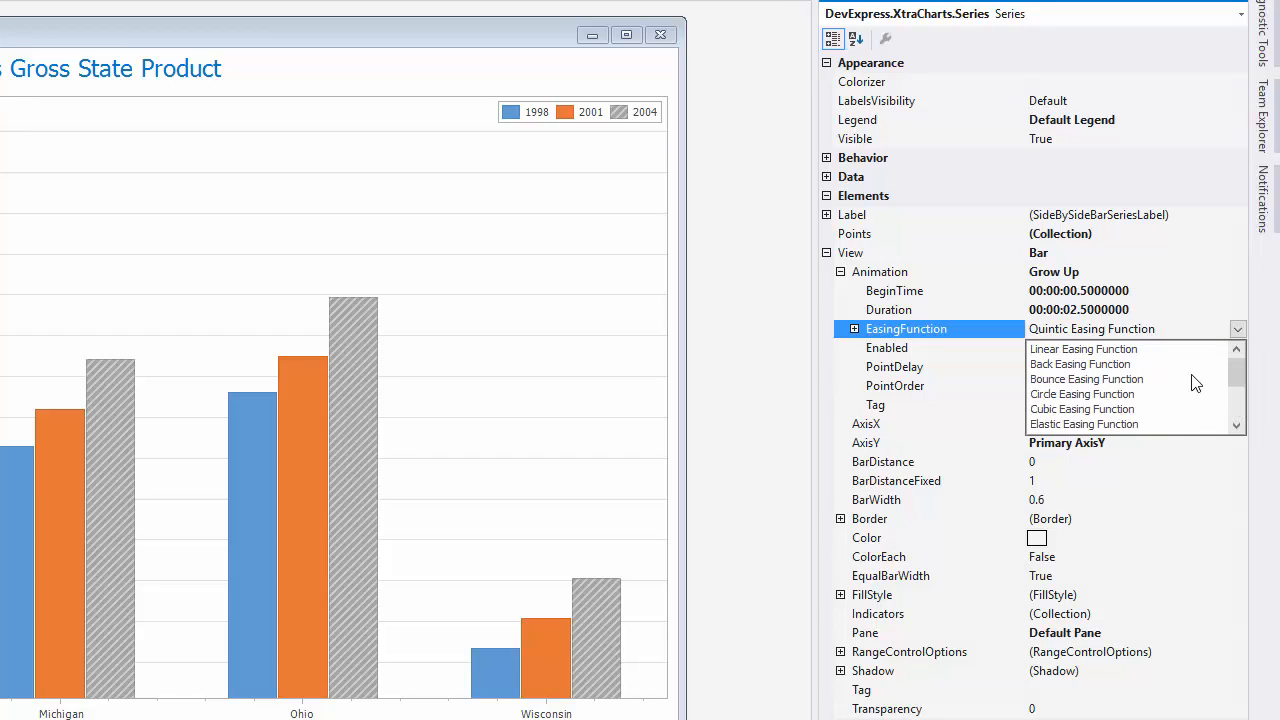
{"action": "left_click", "coordinate": [1086, 378]}
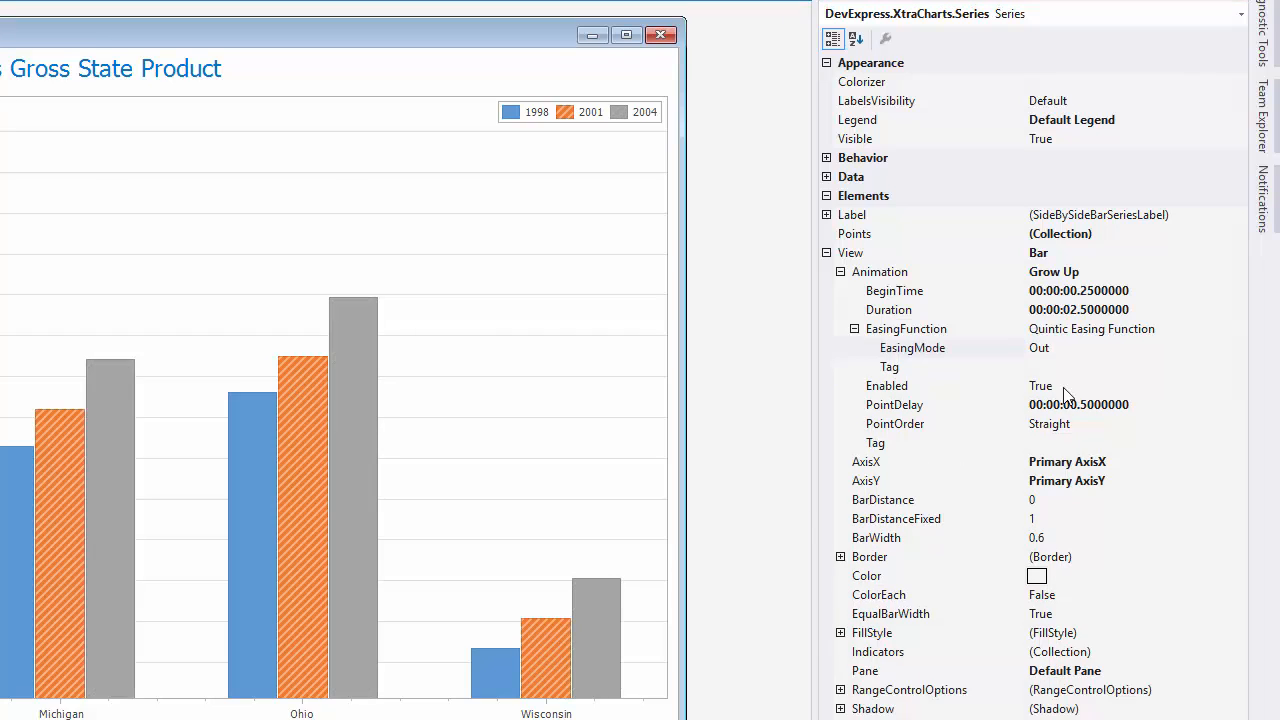
- Switch the 1998 series' easing function to Bounce with EasingMode set to Out
{"action": "left_click", "coordinate": [1237, 328]}
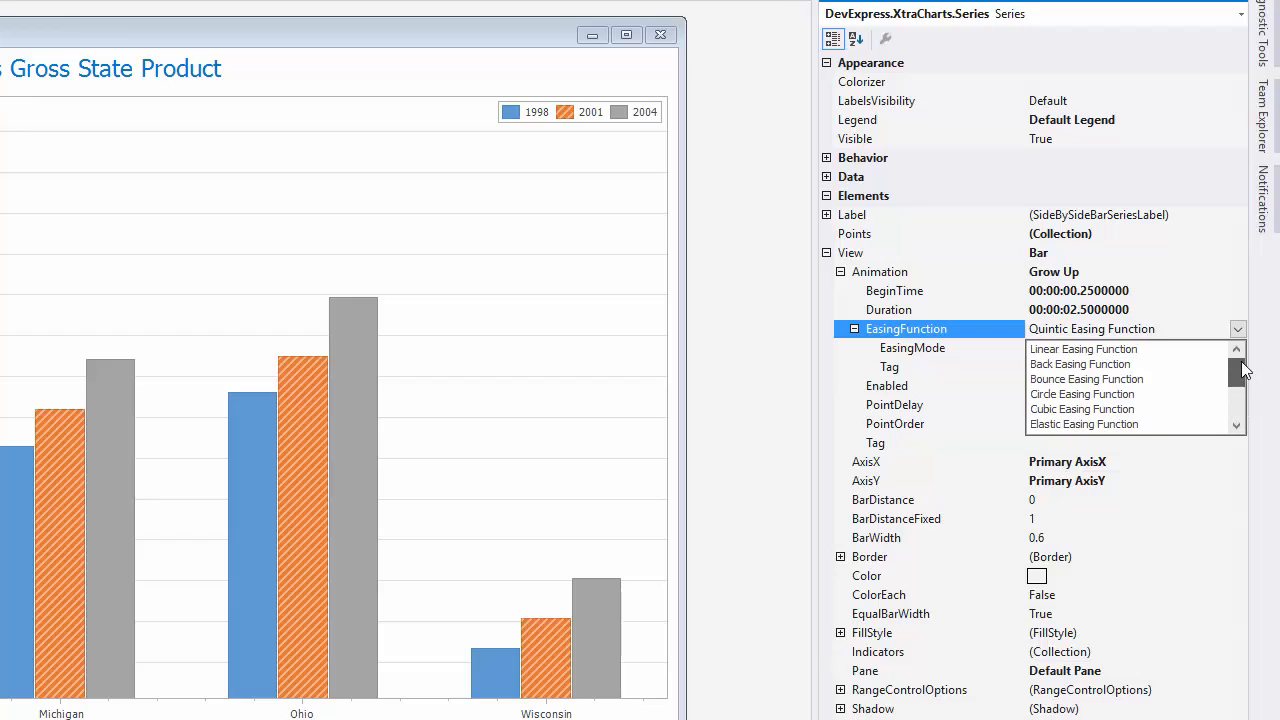
{"action": "left_click", "coordinate": [1086, 379]}
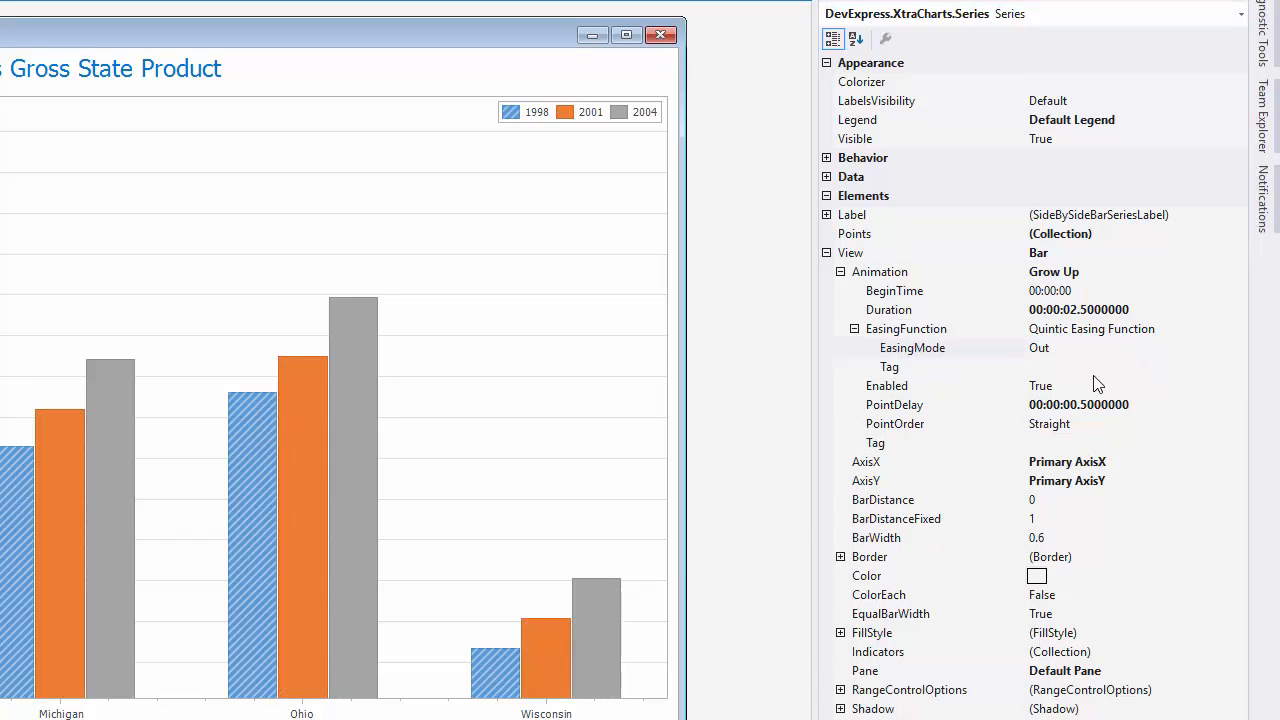
{"action": "left_click", "coordinate": [1237, 328]}
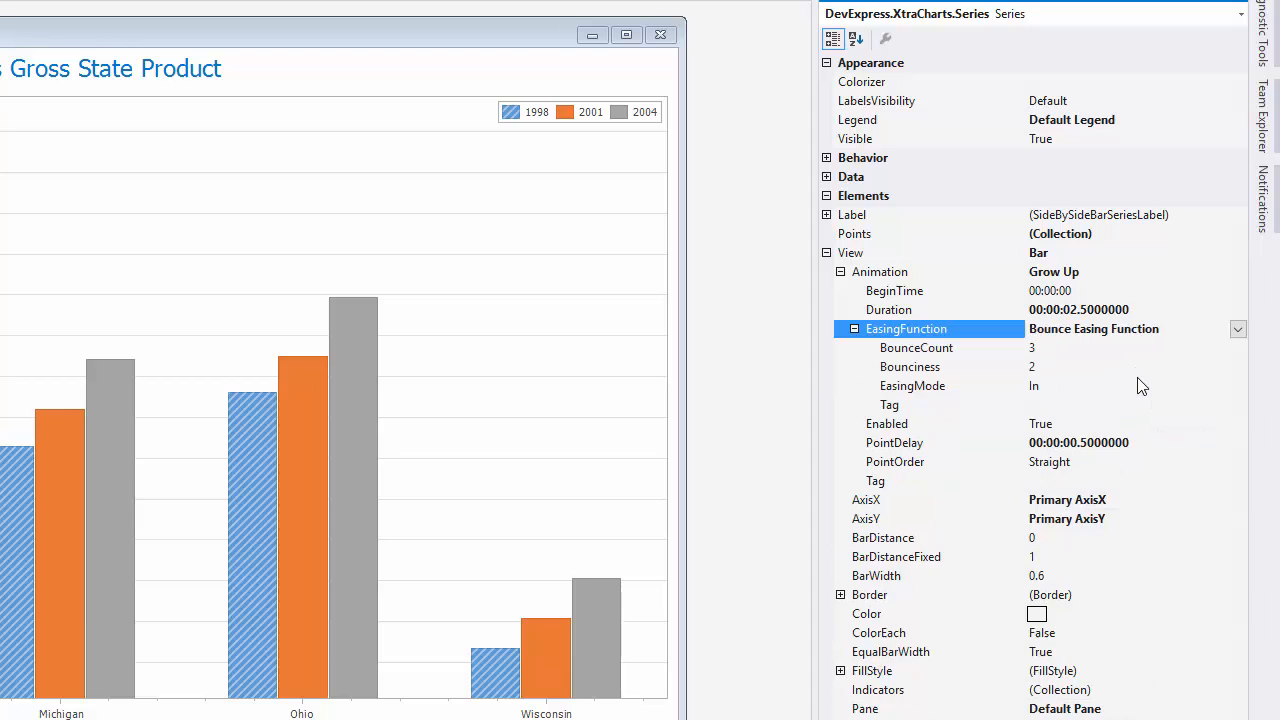
{"action": "left_click", "coordinate": [912, 385]}
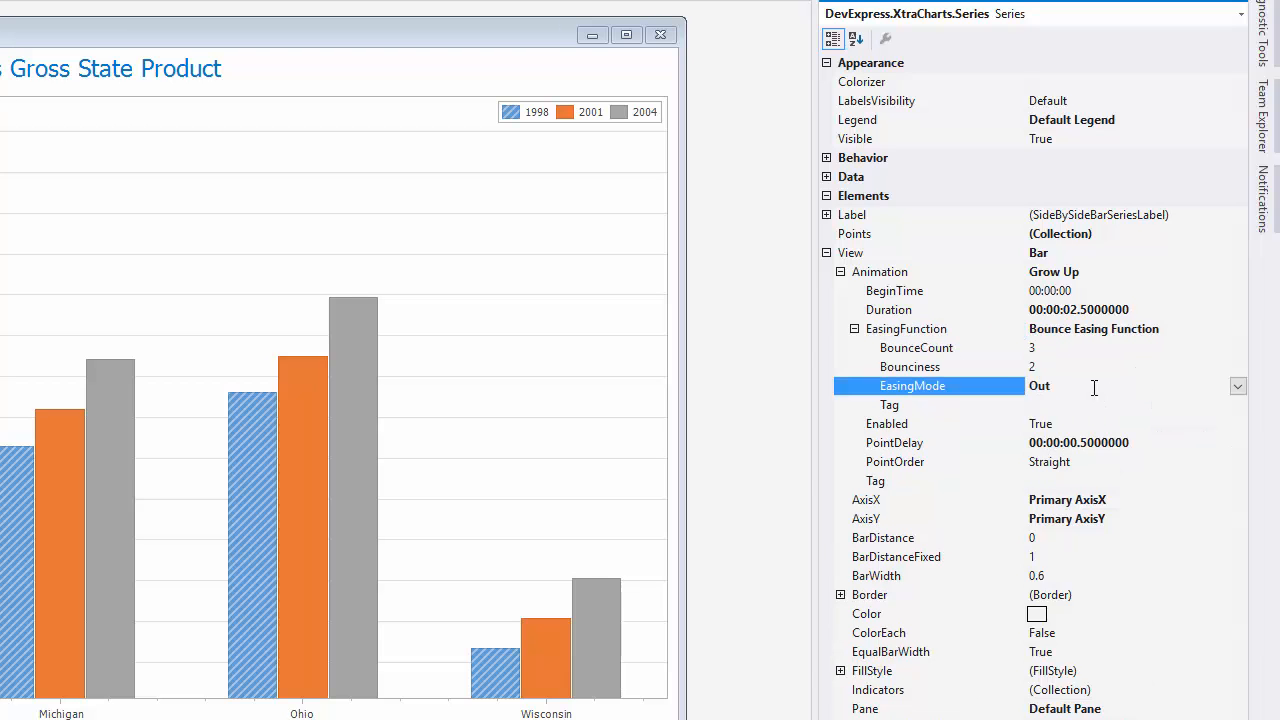